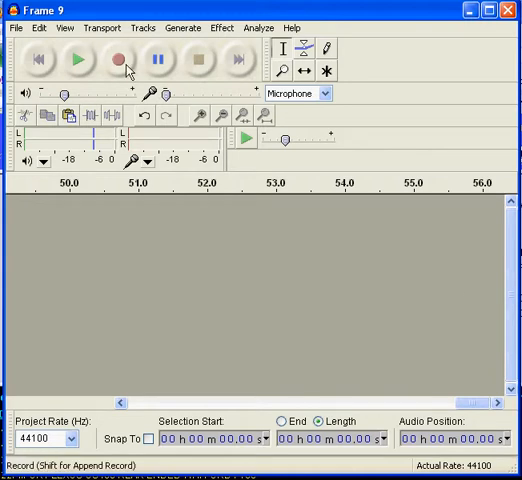
Capture a short mono voice clip using Record and Stop.
left_click(116, 60)
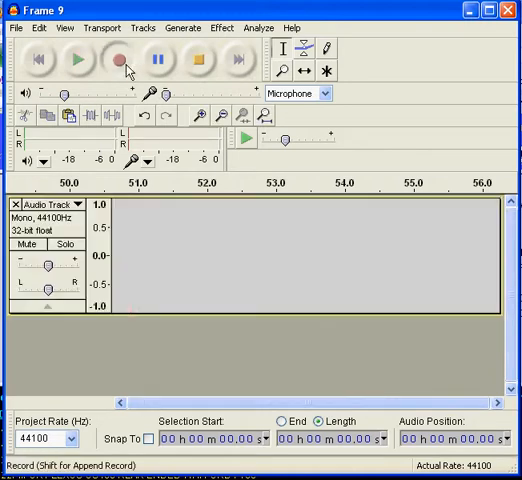
left_click(116, 60)
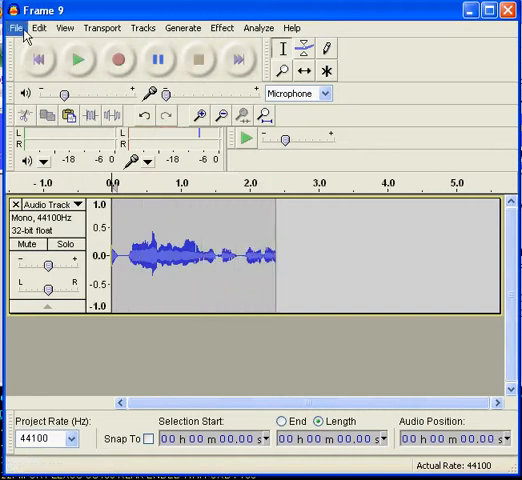
Save the clip as MP3 'Frame 9' and accept the Edit Metadata dialog.
left_click(16, 28)
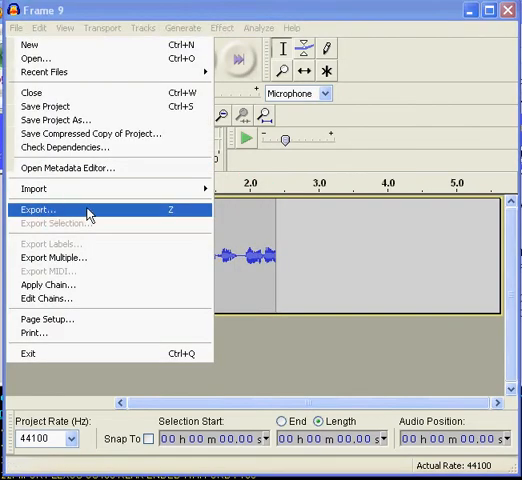
left_click(40, 208)
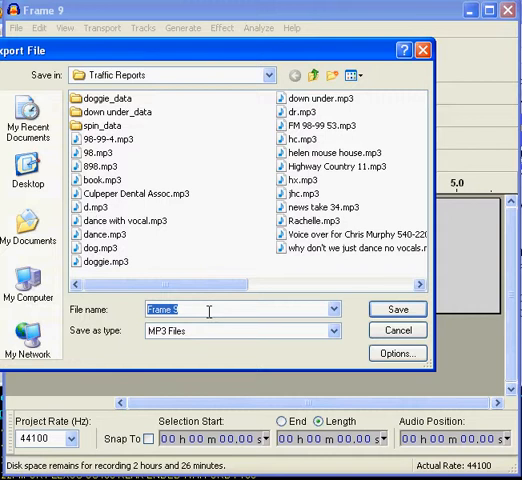
mouse_move(398, 308)
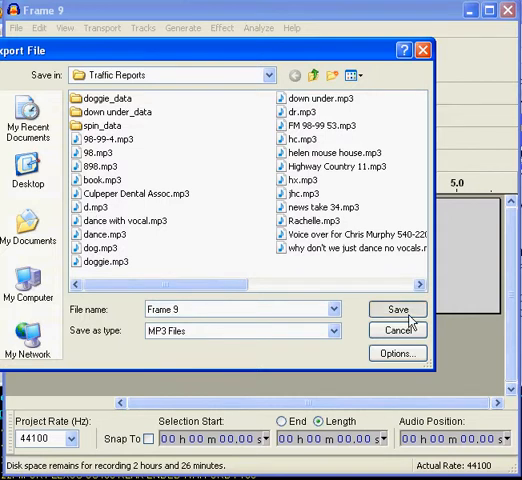
left_click(396, 308)
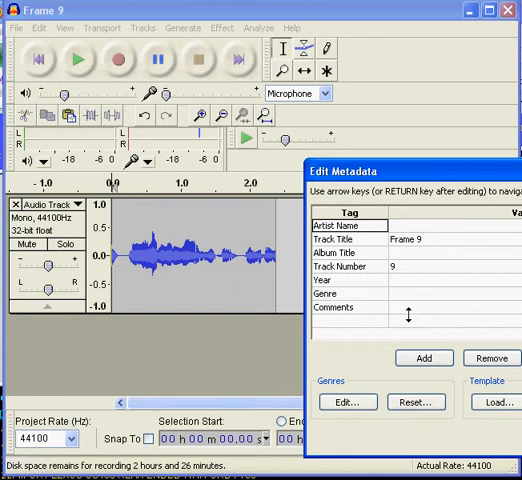
left_click_drag(400, 172, 276, 114)
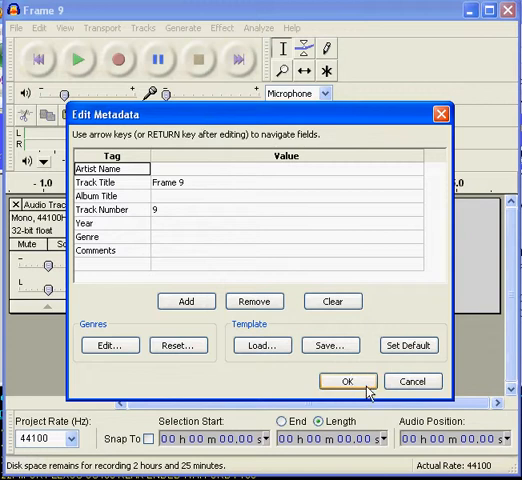
left_click(346, 380)
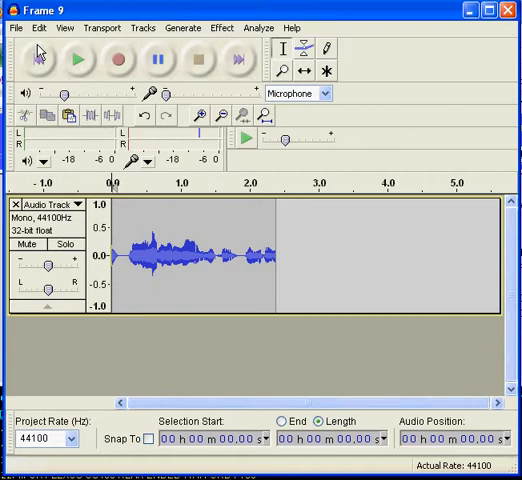
Batch-export two MP3 files via Export Multiple, accepting metadata and the success message.
left_click(14, 28)
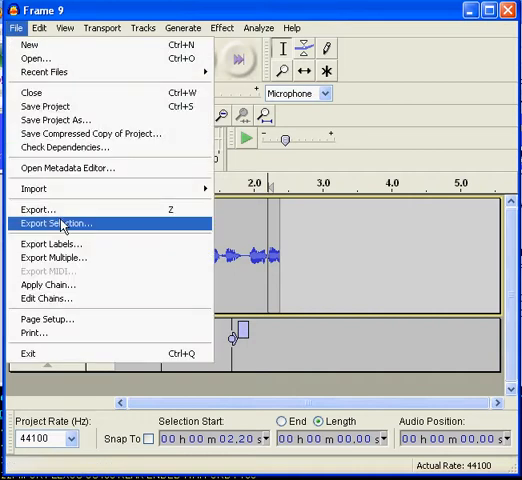
left_click(56, 256)
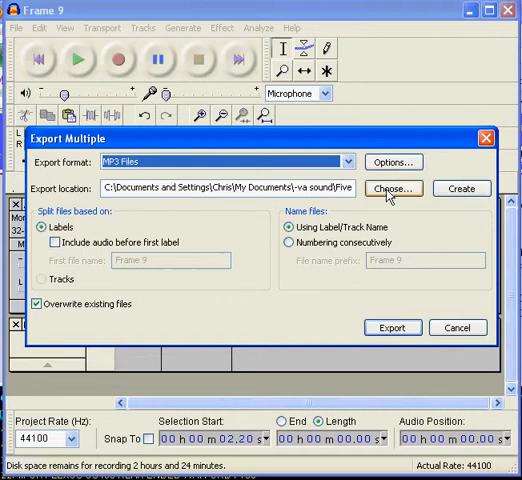
mouse_move(392, 328)
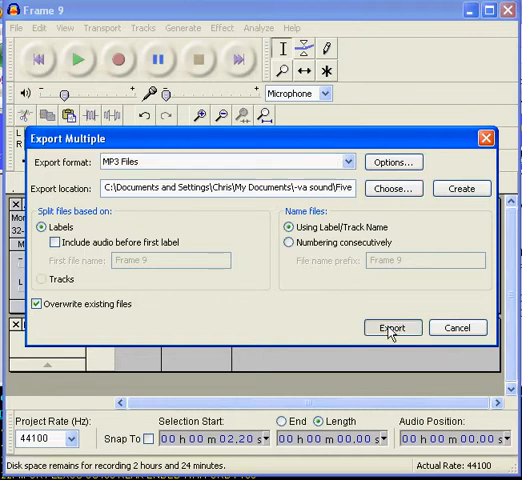
left_click(392, 328)
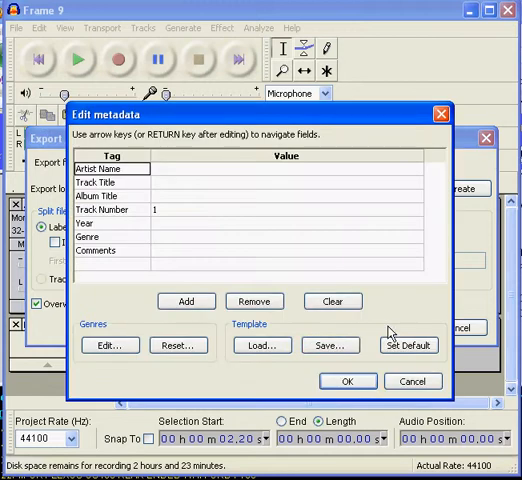
left_click(348, 380)
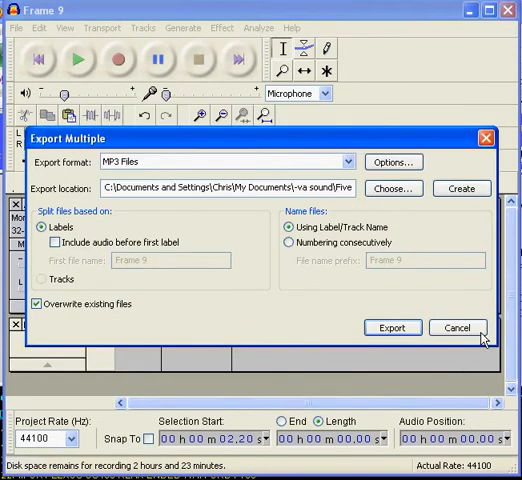
left_click(394, 328)
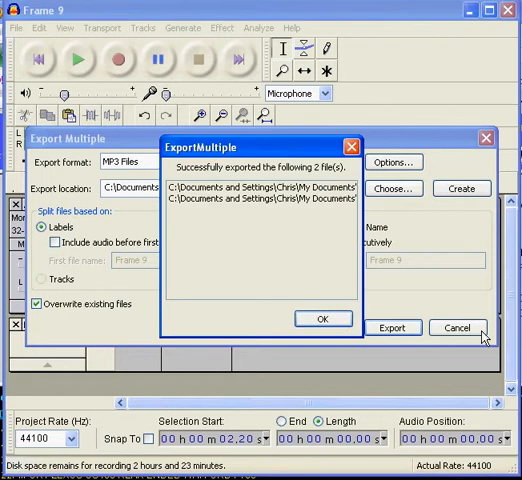
left_click(322, 318)
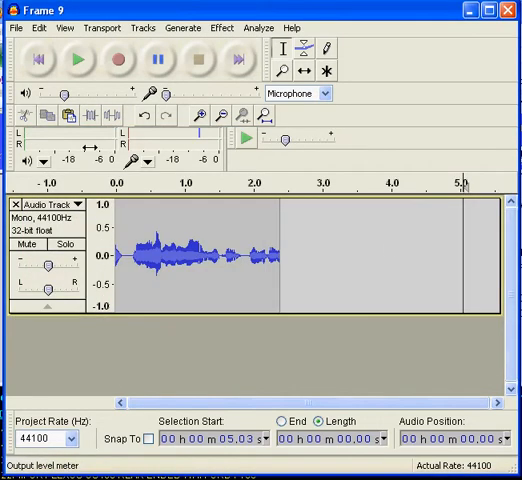
Untick 'Show Metadata Editor prior to export step' in Import/Export preferences and confirm.
left_click(38, 28)
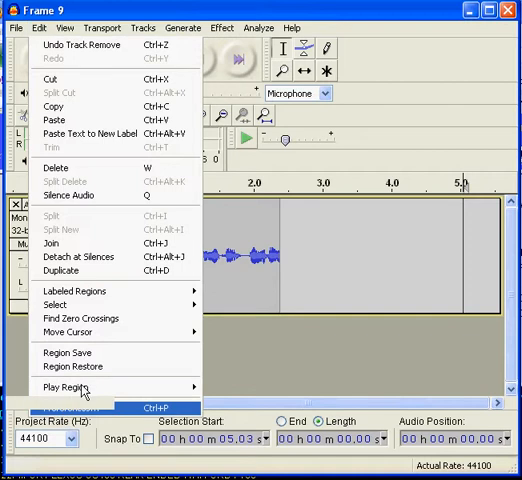
mouse_move(180, 380)
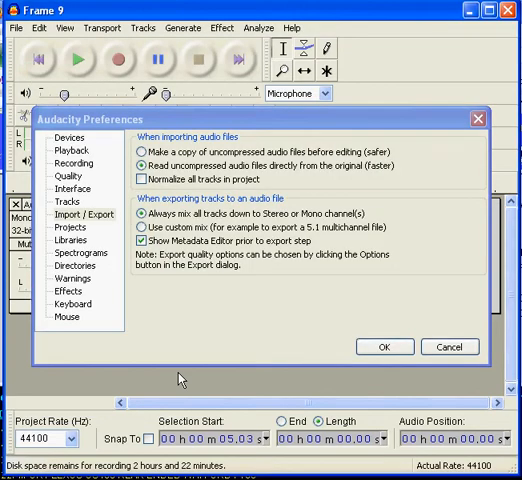
mouse_move(90, 216)
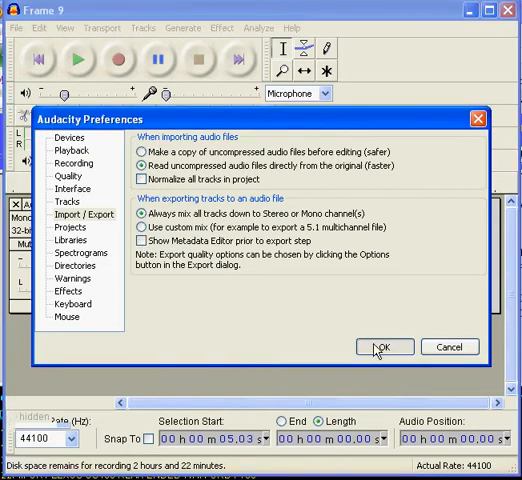
left_click(384, 346)
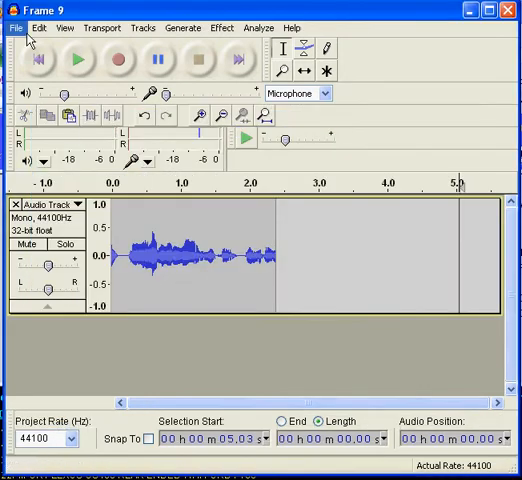
Save the clip as MP3 'Frame 95', returning straight to the project.
left_click(16, 28)
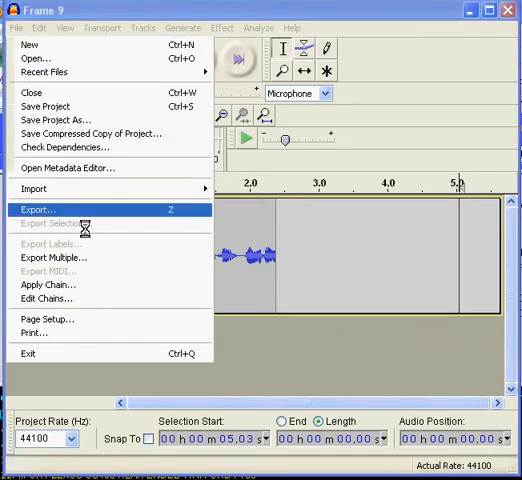
left_click(38, 210)
type("Frame 95")
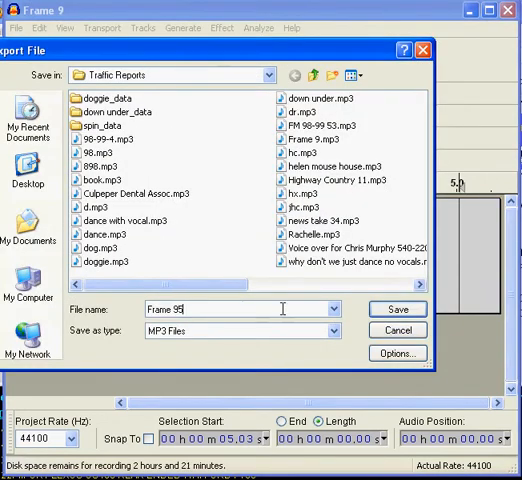
left_click(396, 308)
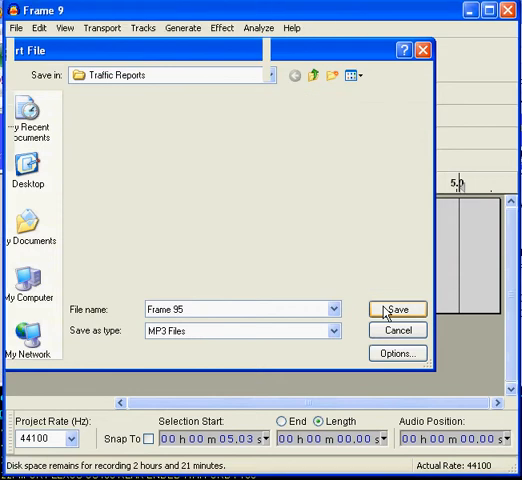
left_click(396, 308)
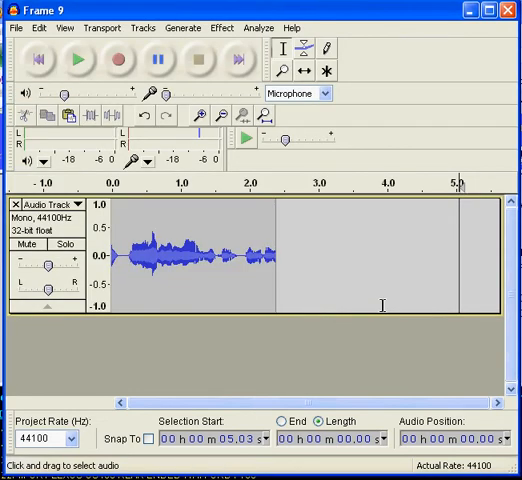